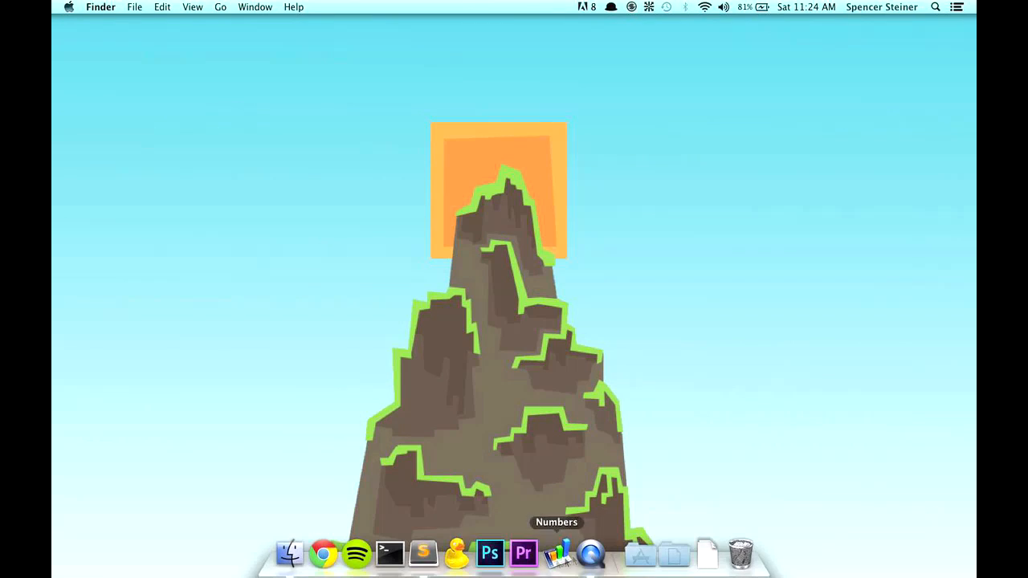
- Launch iExplorer from the Dock's Applications stack
{"action": "left_click", "coordinate": [639, 553]}
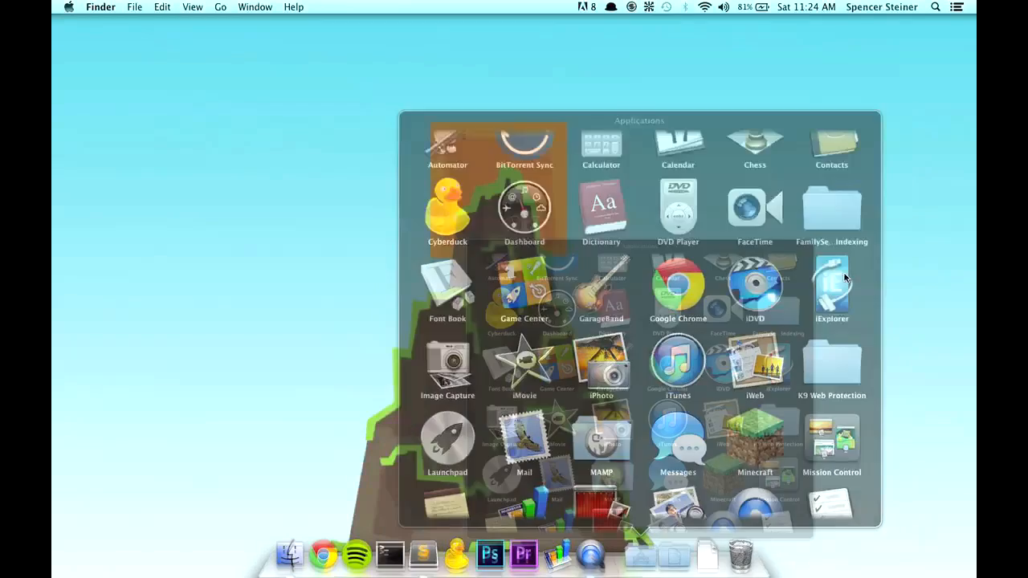
{"action": "left_click", "coordinate": [831, 289]}
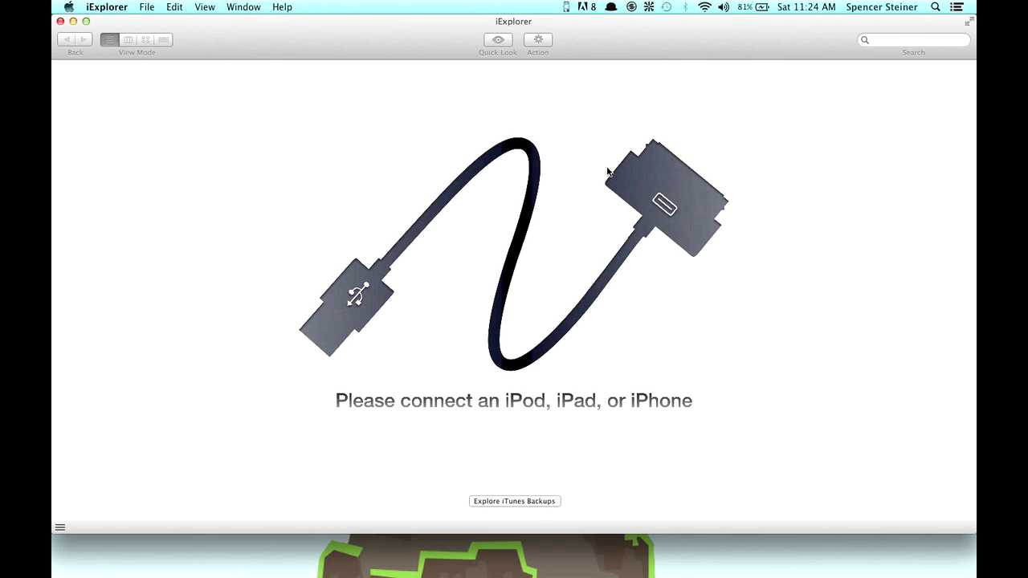
{"action": "mouse_move", "coordinate": [324, 161]}
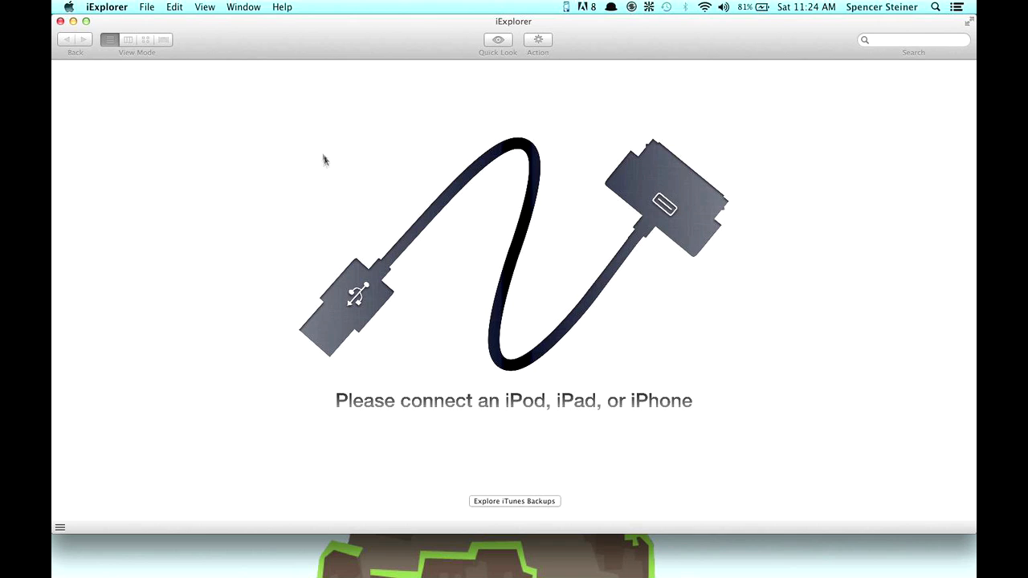
{"action": "mouse_move", "coordinate": [432, 45]}
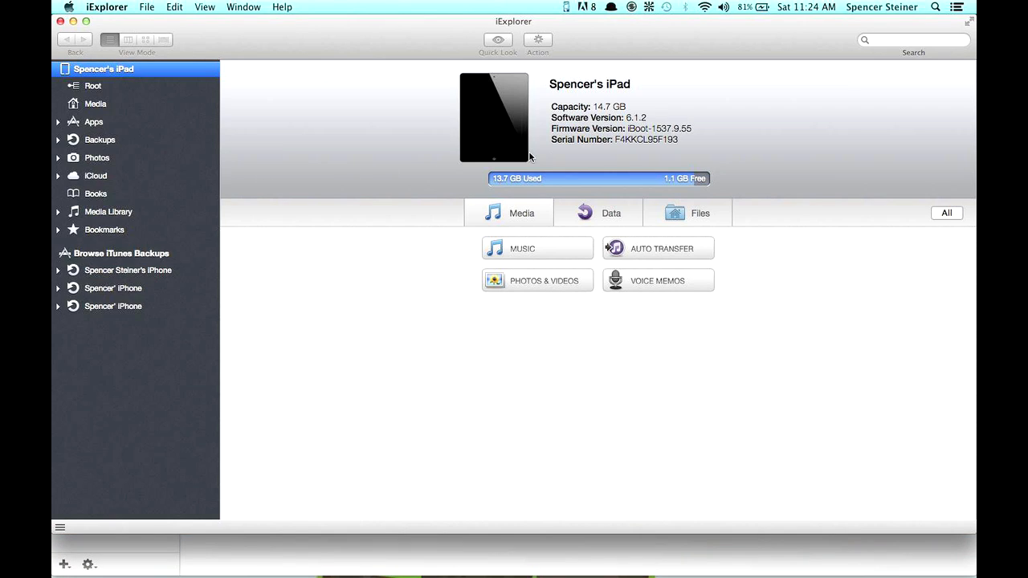
{"action": "mouse_move", "coordinate": [116, 145]}
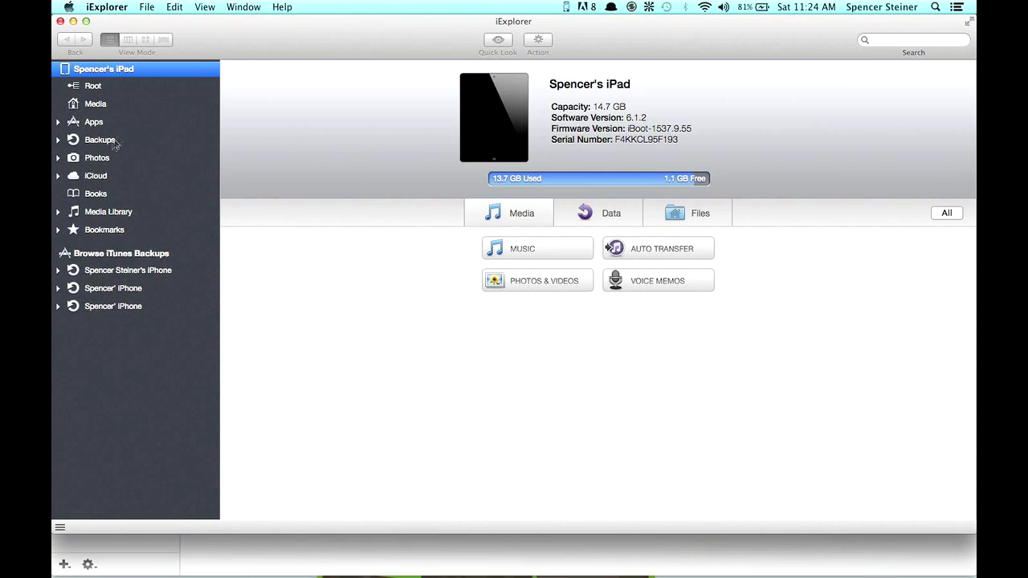
{"action": "mouse_move", "coordinate": [96, 148]}
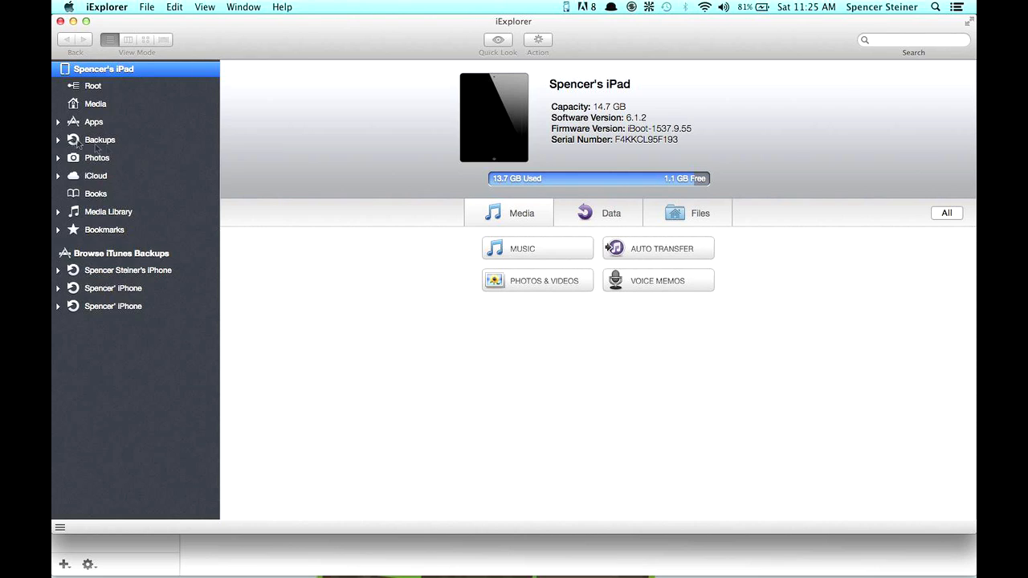
{"action": "mouse_move", "coordinate": [56, 127]}
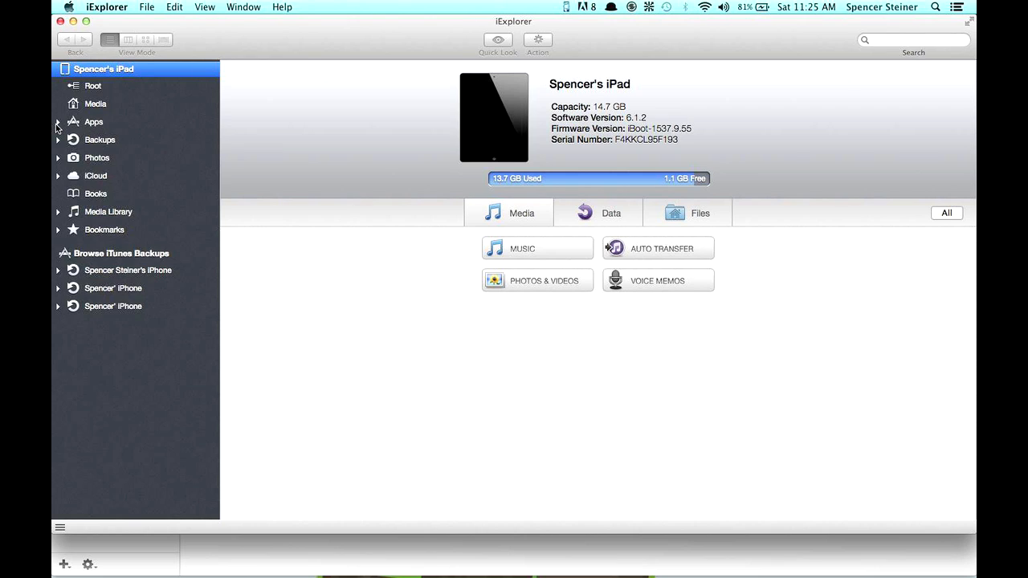
- Expand Minecraft PE's Documents > games > com.mojang > minecraftWorlds and select the Epic Jump Map world
{"action": "left_click", "coordinate": [58, 122]}
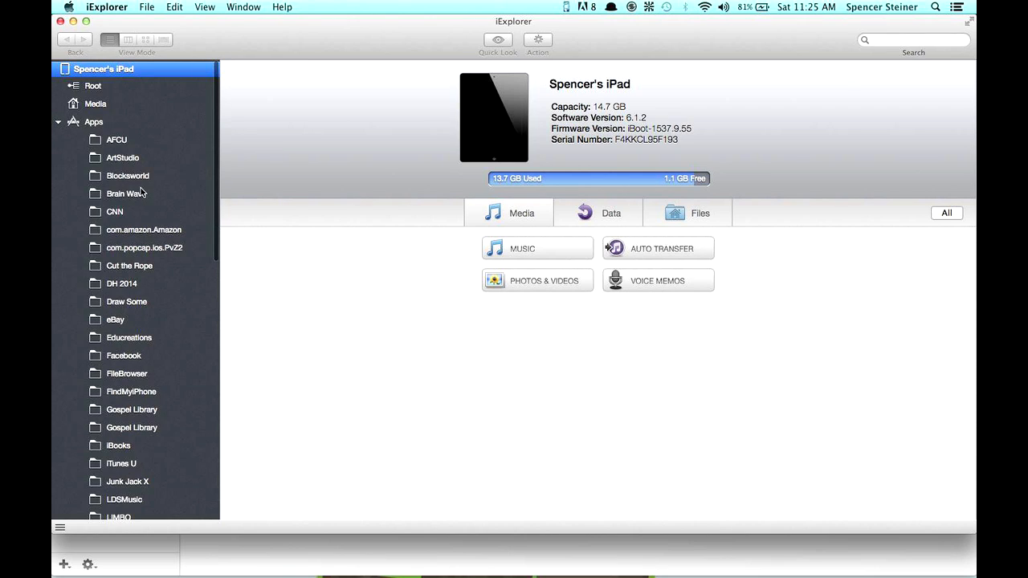
{"action": "scroll", "scroll_direction": "down", "scroll_amount": 3}
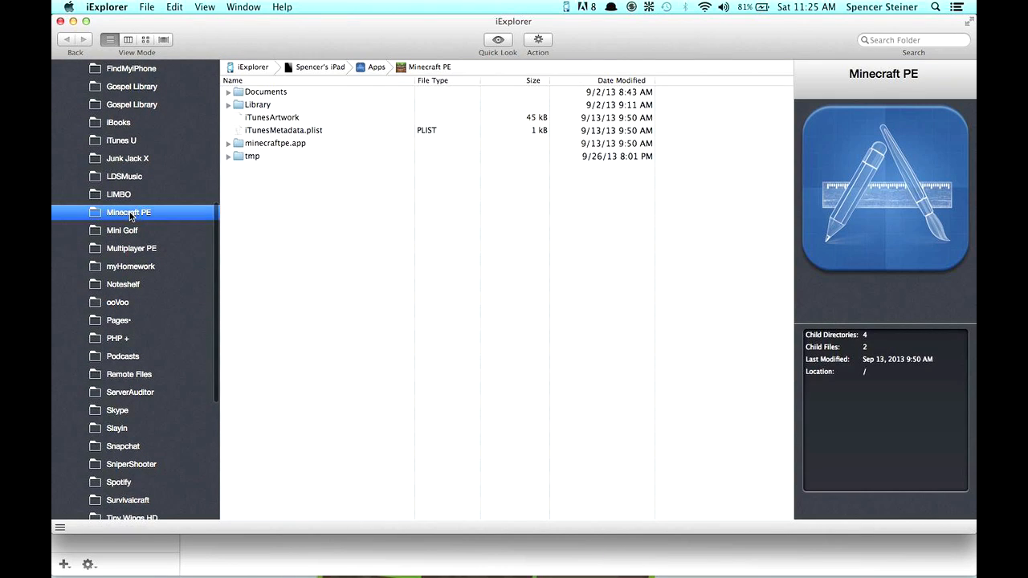
{"action": "mouse_move", "coordinate": [254, 106]}
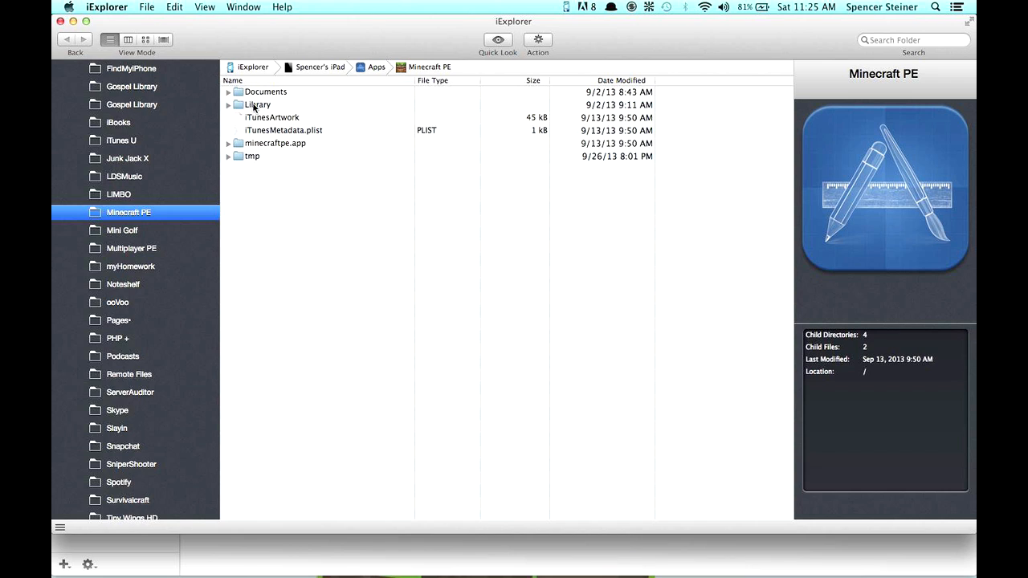
{"action": "left_click", "coordinate": [228, 92]}
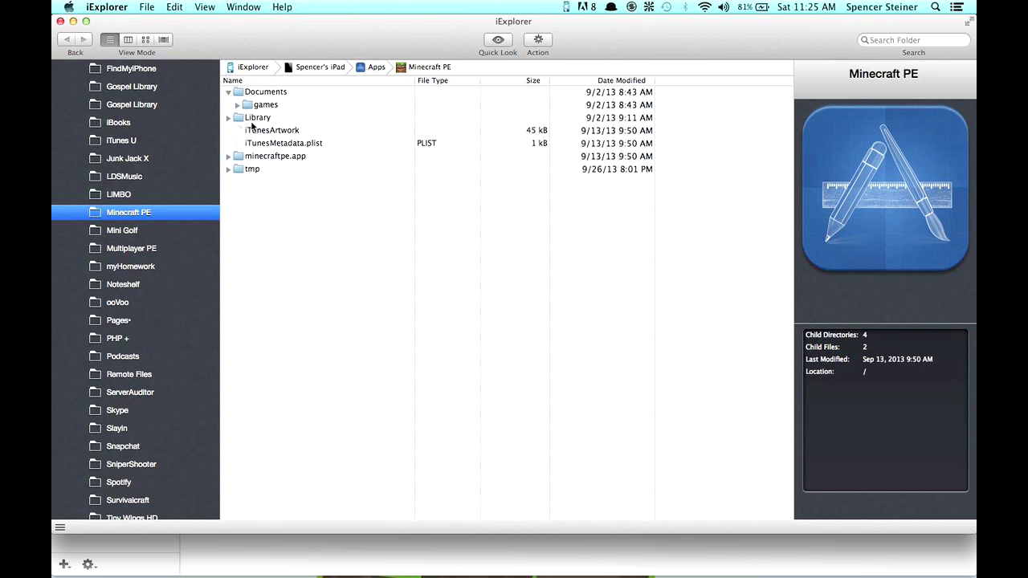
{"action": "left_click", "coordinate": [237, 105]}
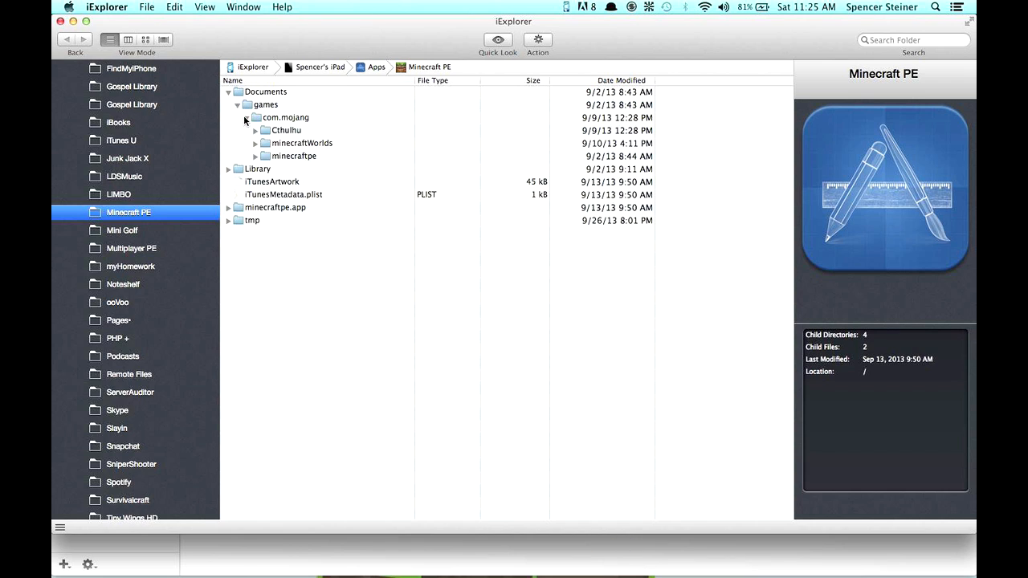
{"action": "left_click", "coordinate": [247, 117]}
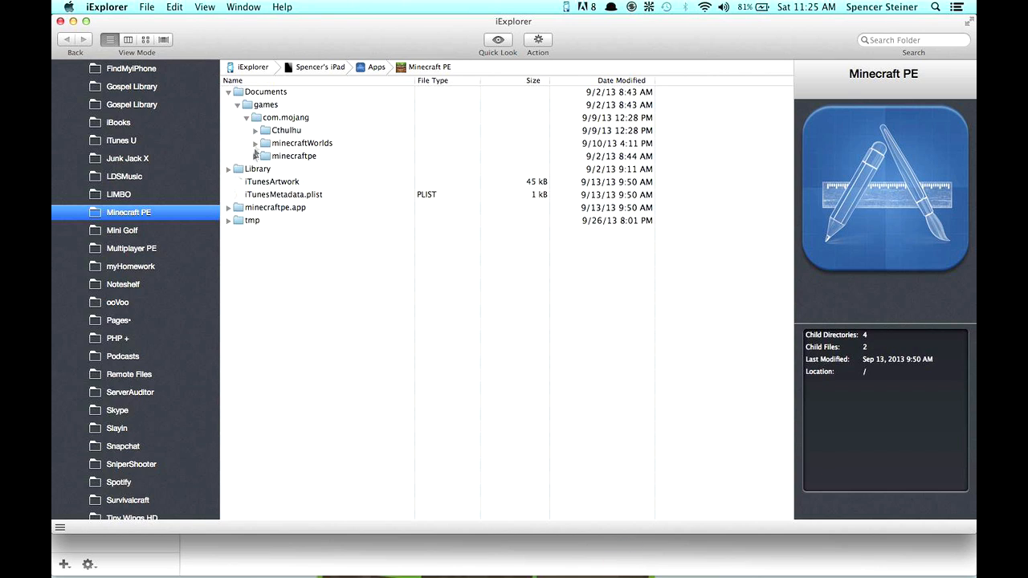
{"action": "left_click", "coordinate": [255, 143]}
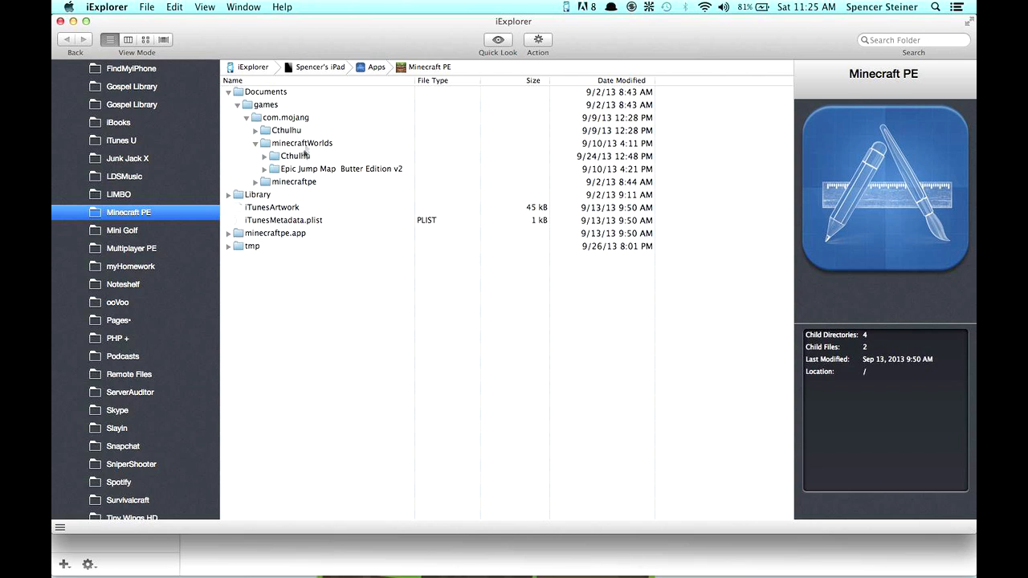
{"action": "mouse_move", "coordinate": [329, 173]}
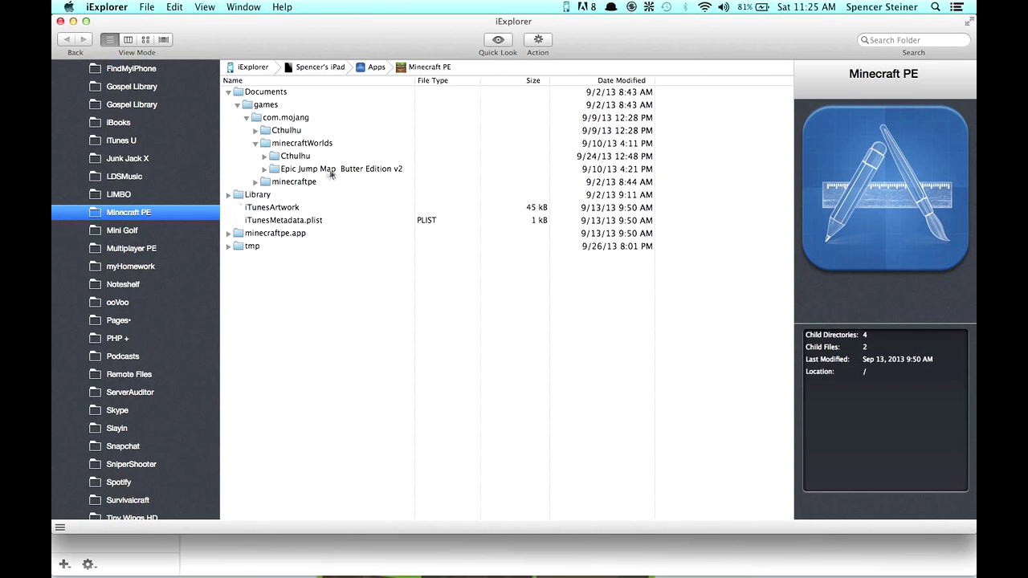
{"action": "mouse_move", "coordinate": [366, 190]}
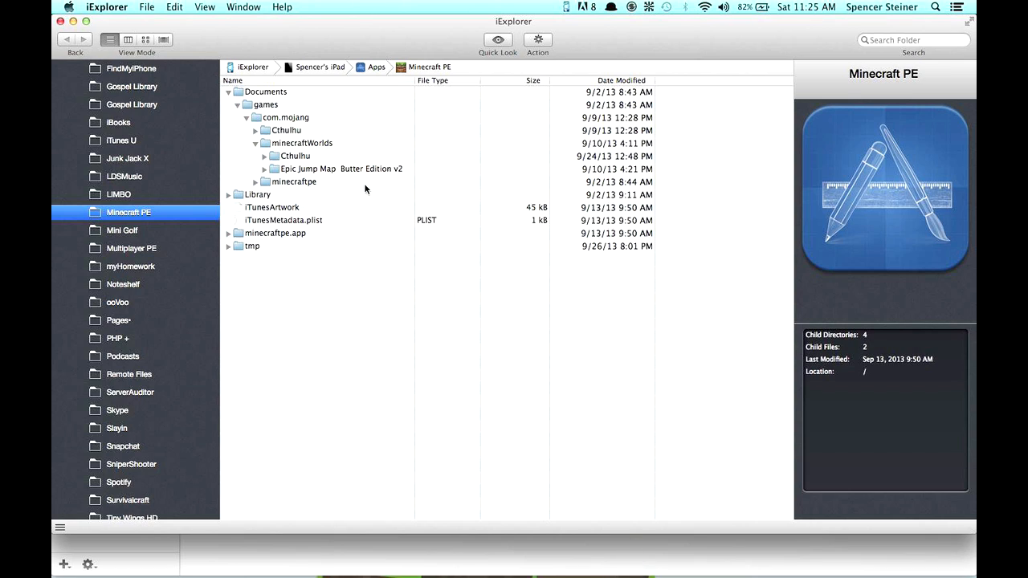
{"action": "mouse_move", "coordinate": [334, 175]}
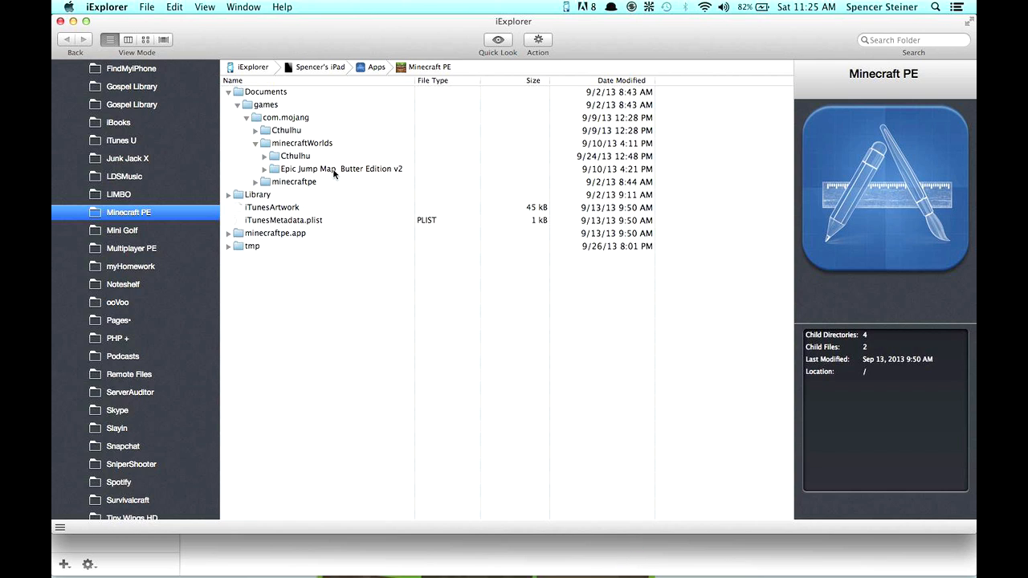
{"action": "left_click", "coordinate": [337, 169]}
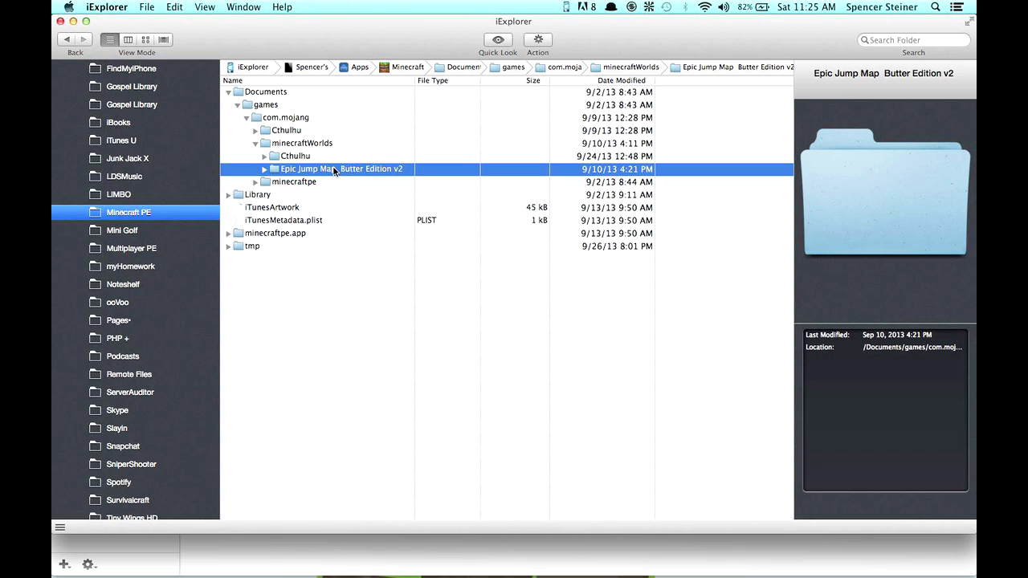
{"action": "mouse_move", "coordinate": [340, 199]}
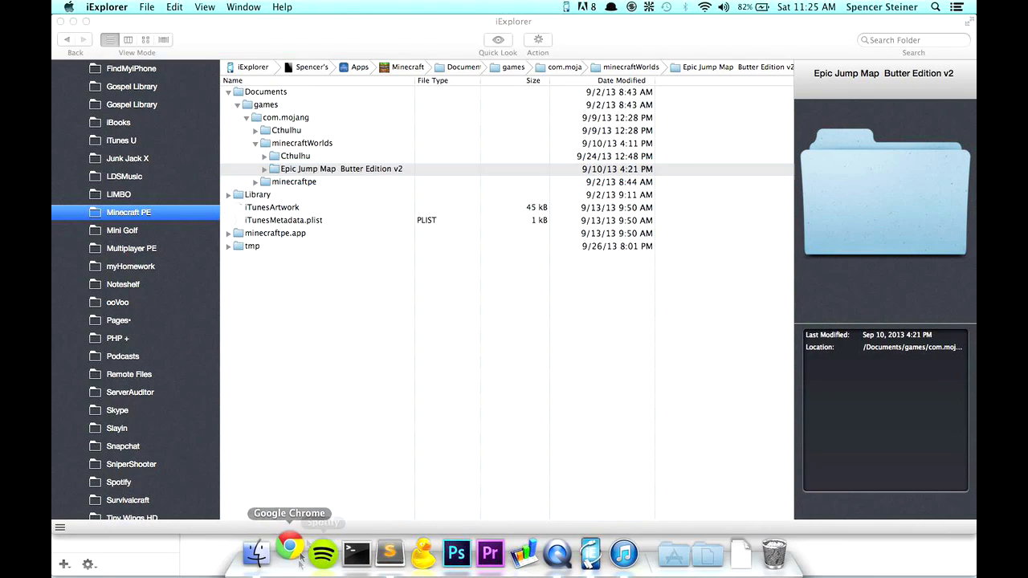
- Browse to potpotsie.com/downloads in Chrome
{"action": "left_click", "coordinate": [289, 553]}
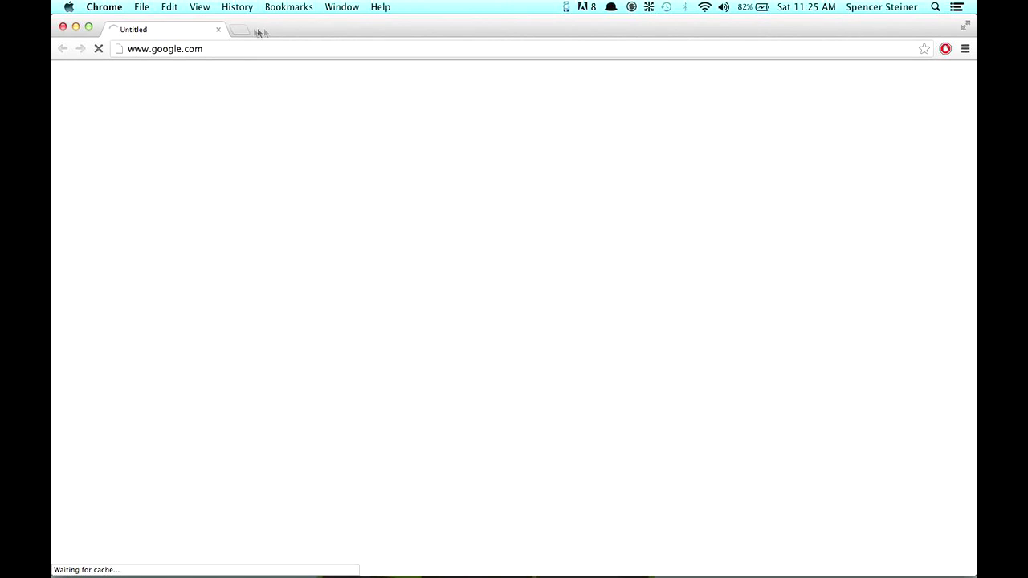
{"action": "left_click", "coordinate": [238, 29]}
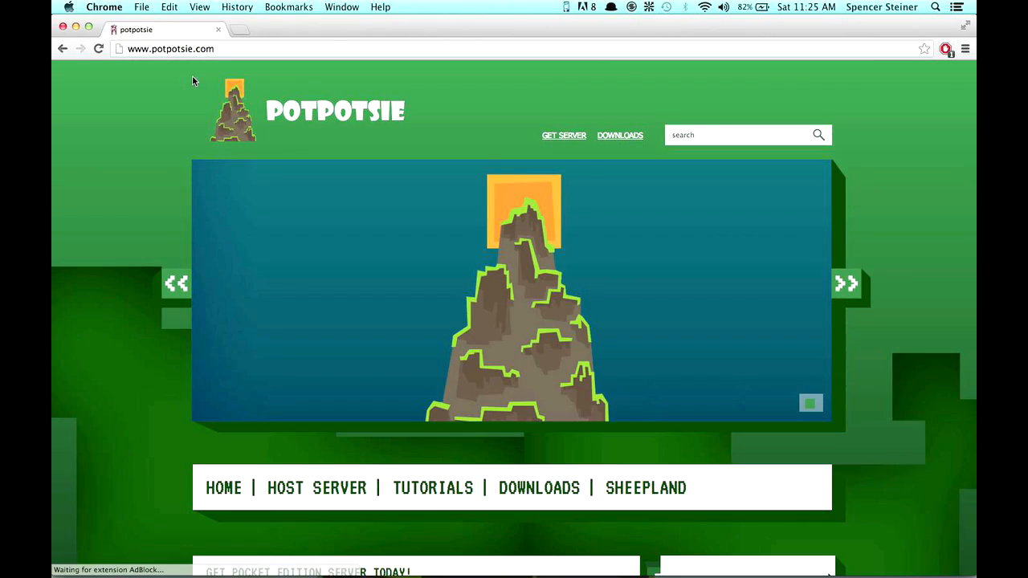
{"action": "scroll", "scroll_direction": "down", "scroll_amount": 3}
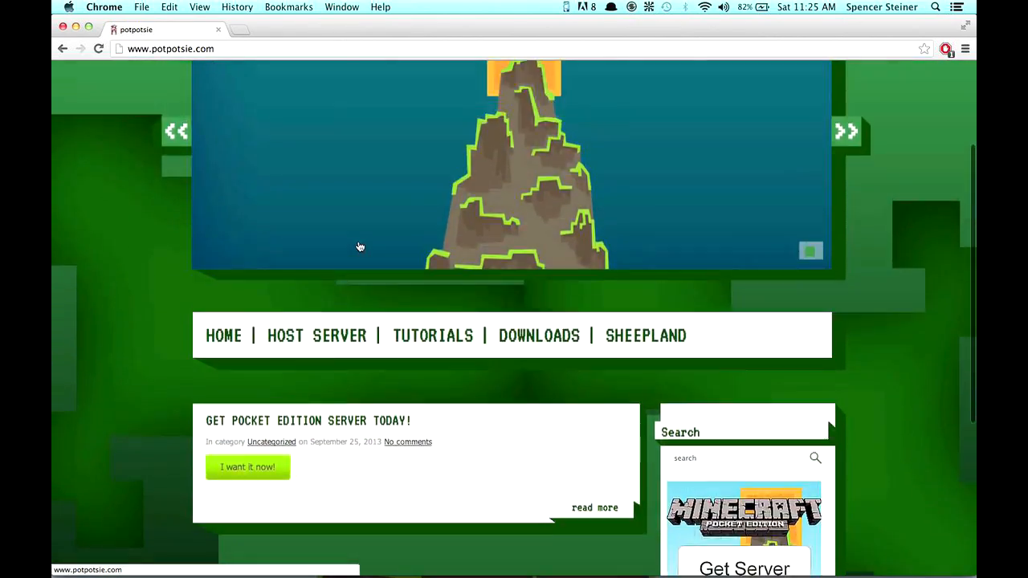
{"action": "scroll", "scroll_direction": "up", "scroll_amount": 3}
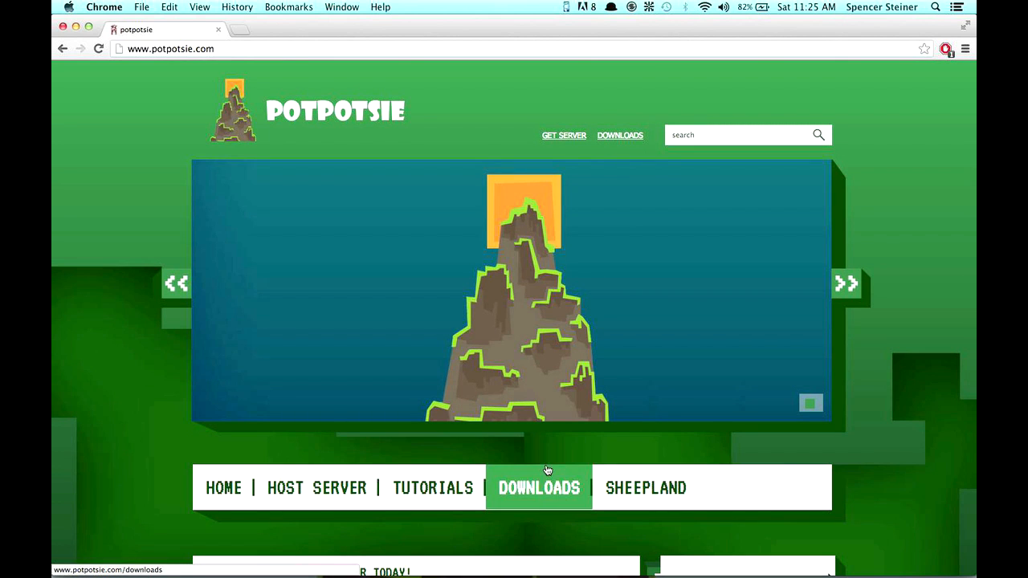
- Go to the Maps page listing the map categories
{"action": "left_click", "coordinate": [539, 488]}
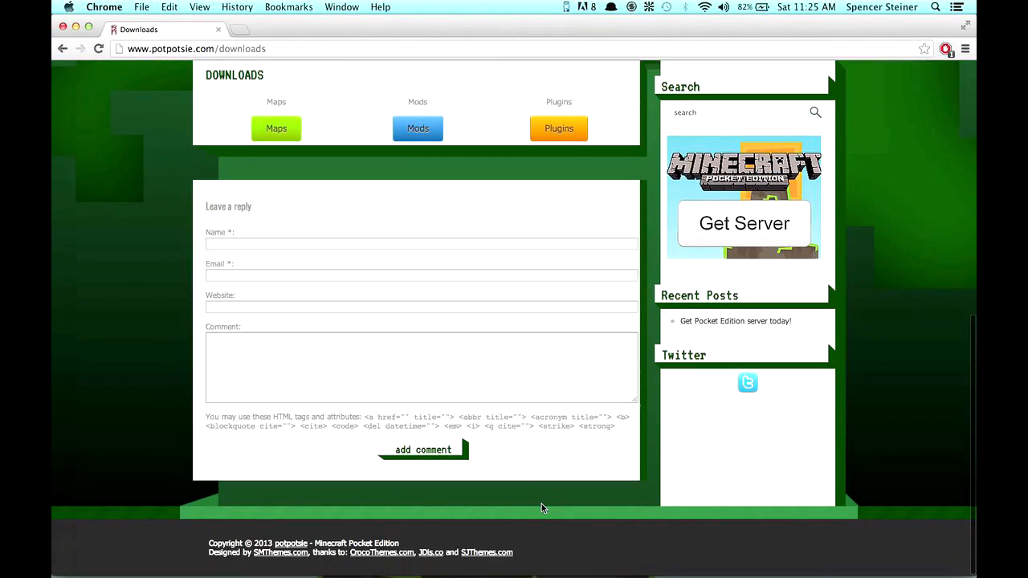
{"action": "left_click", "coordinate": [276, 128]}
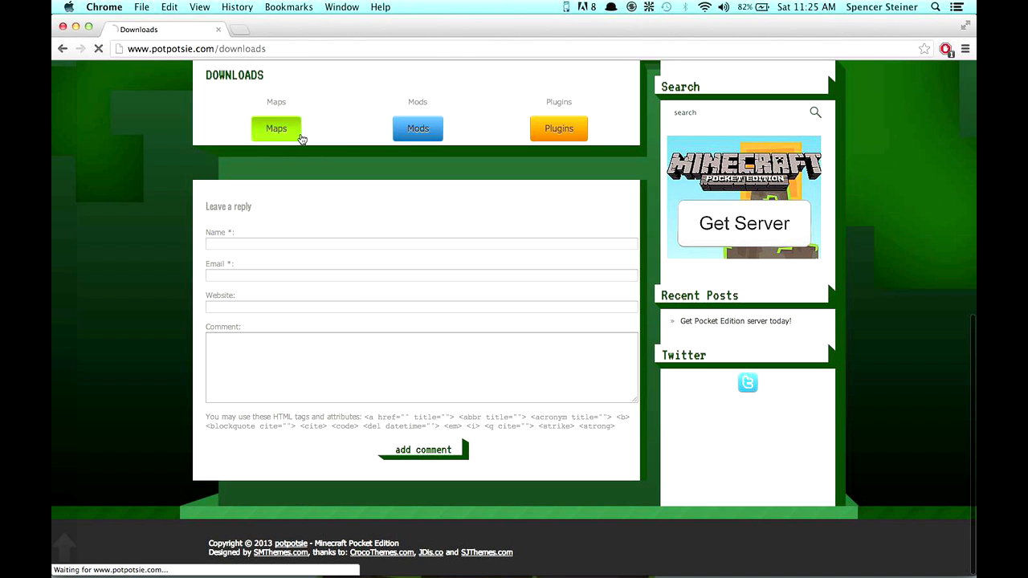
{"action": "left_click", "coordinate": [276, 129]}
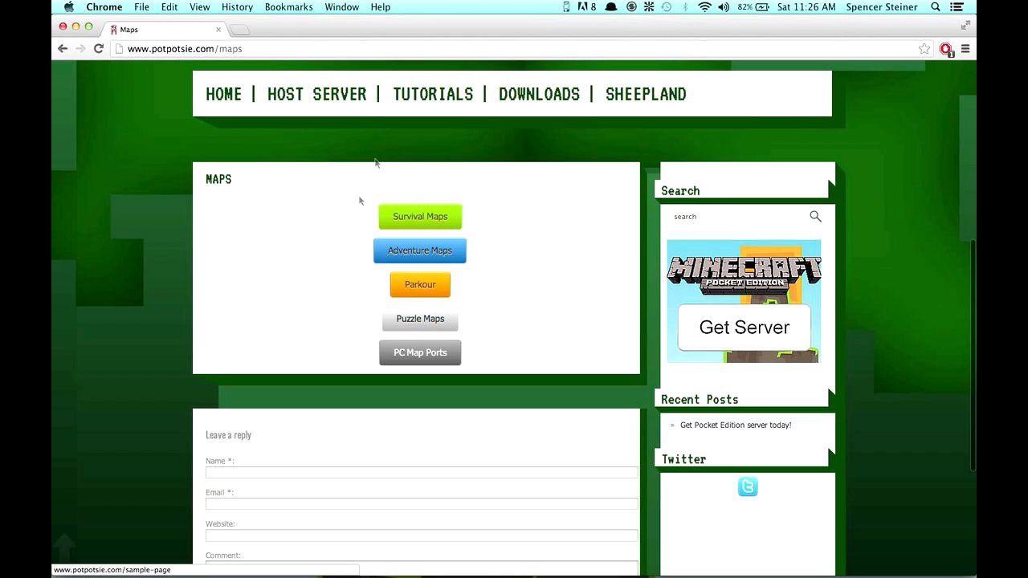
{"action": "mouse_move", "coordinate": [469, 223]}
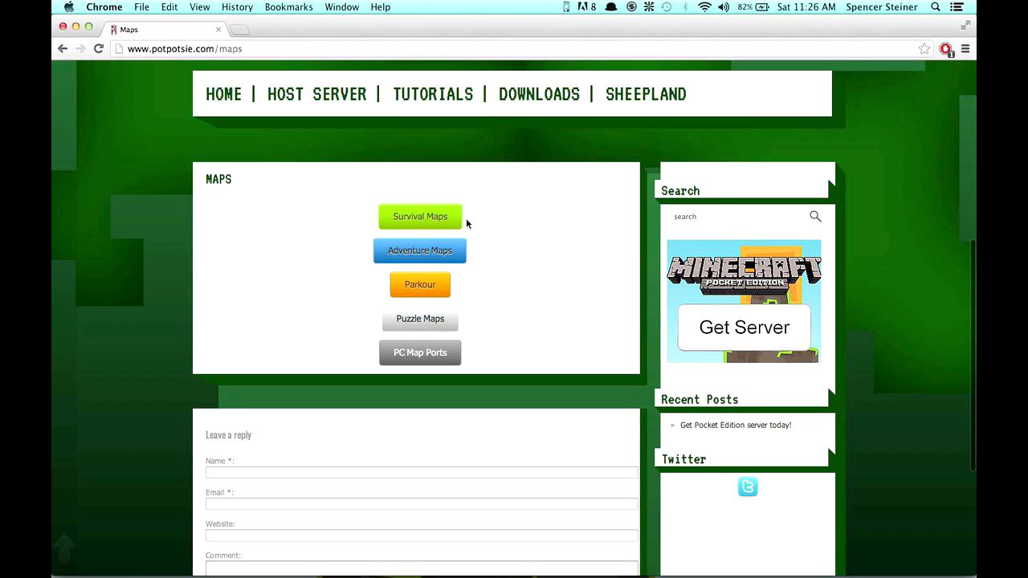
- Download the Monster Survival map zip from the Survival Maps page
{"action": "left_click", "coordinate": [419, 215]}
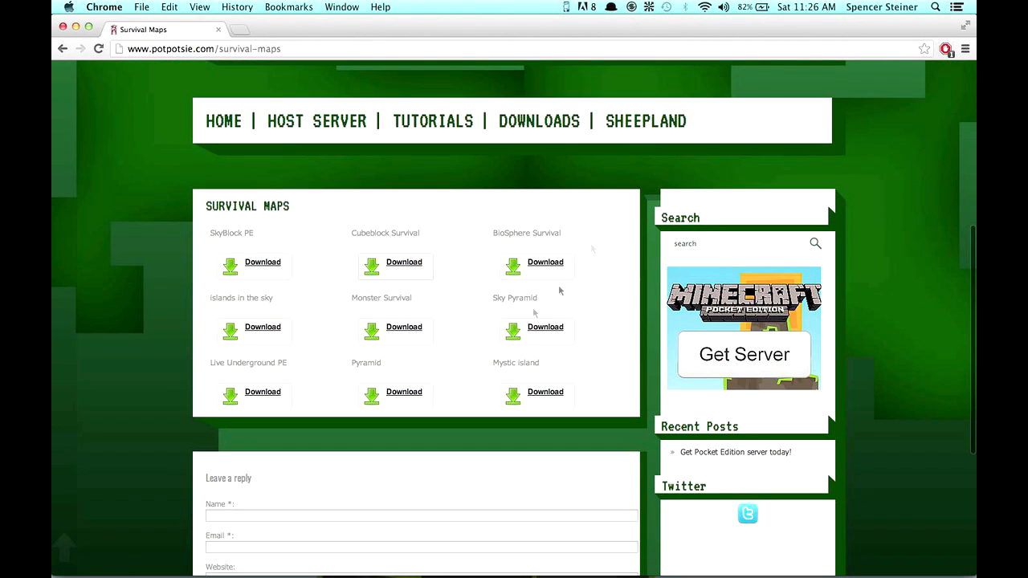
{"action": "mouse_move", "coordinate": [169, 302]}
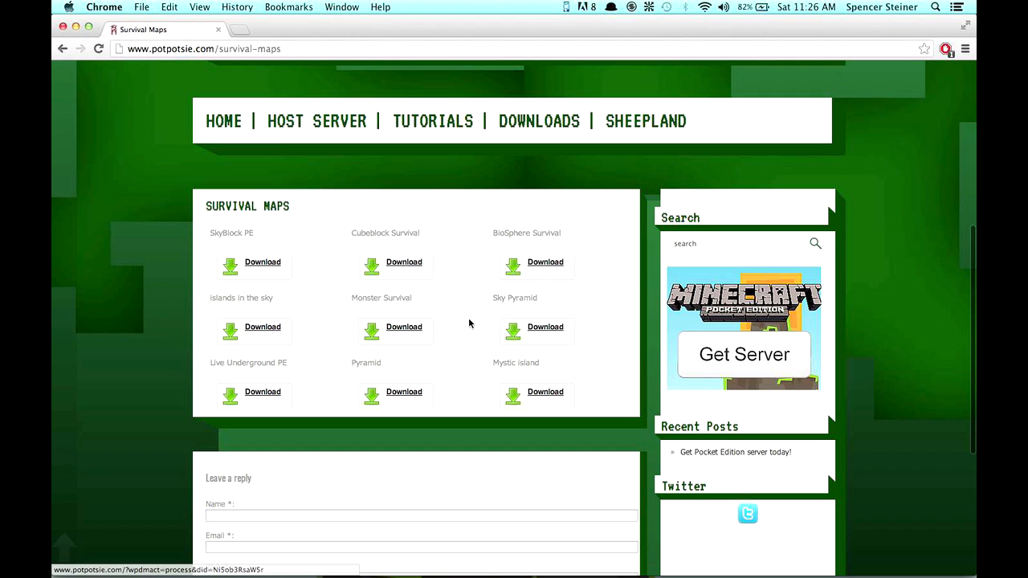
{"action": "left_click", "coordinate": [405, 328]}
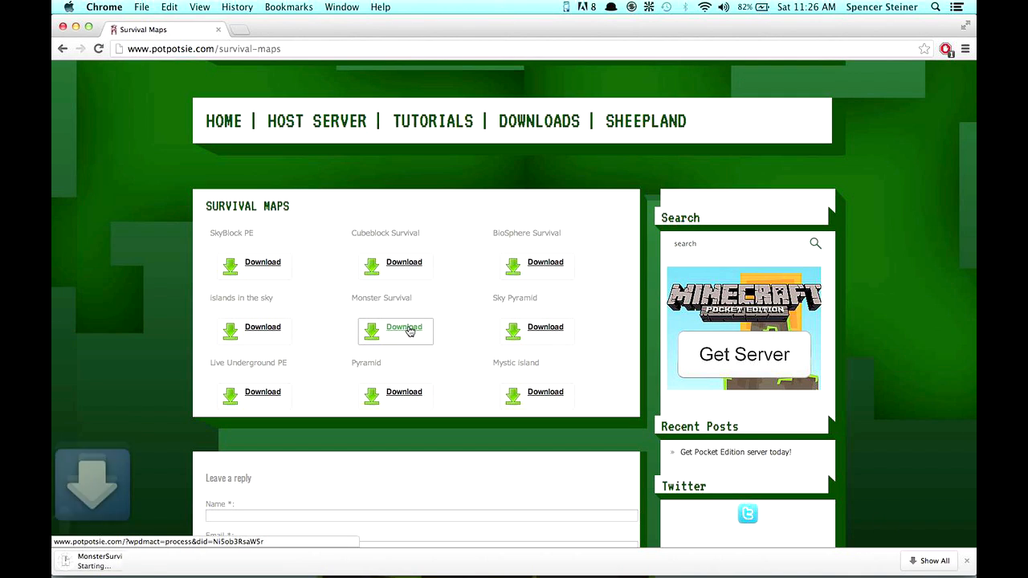
{"action": "left_click", "coordinate": [405, 327]}
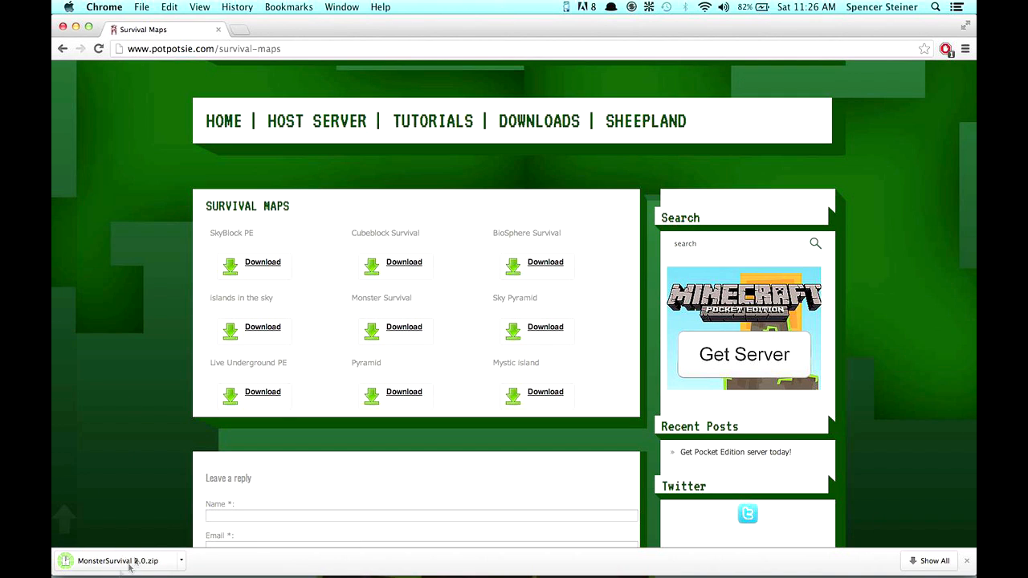
{"action": "mouse_move", "coordinate": [455, 191]}
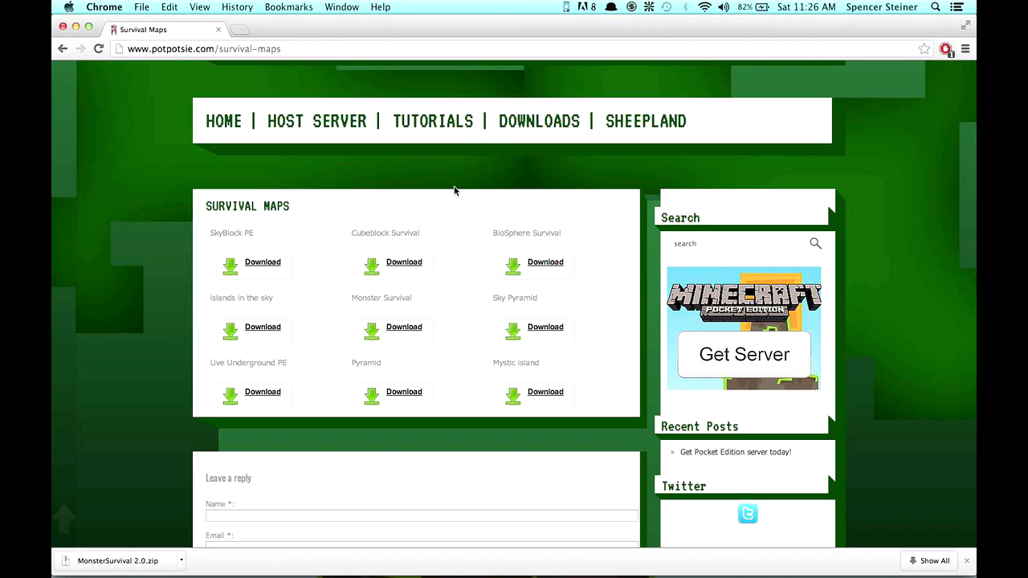
{"action": "mouse_move", "coordinate": [177, 24]}
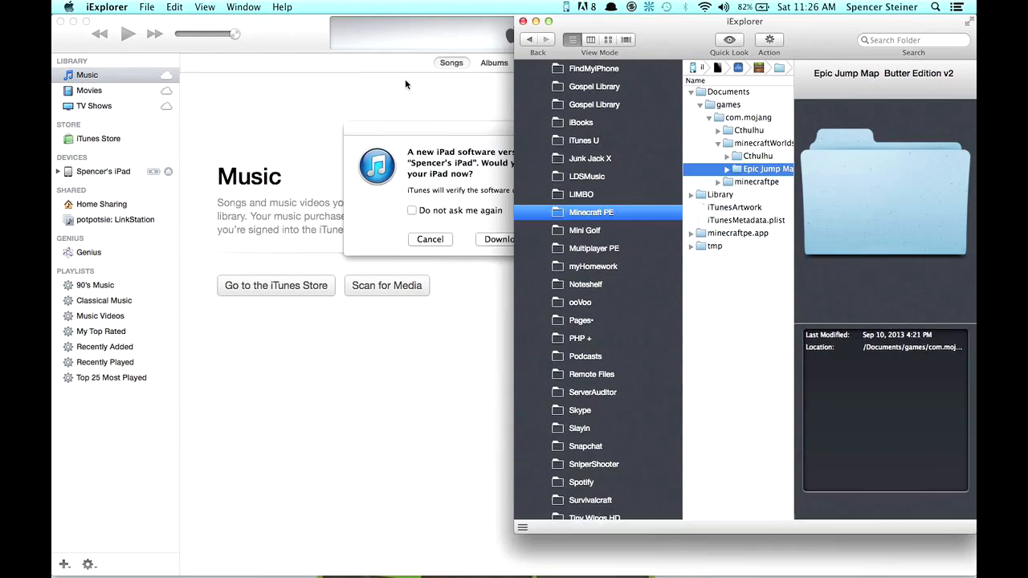
- In Finder's Downloads, unpack MonsterSurvival 2.0.zip and show its level and chunk files
{"action": "left_click", "coordinate": [430, 238]}
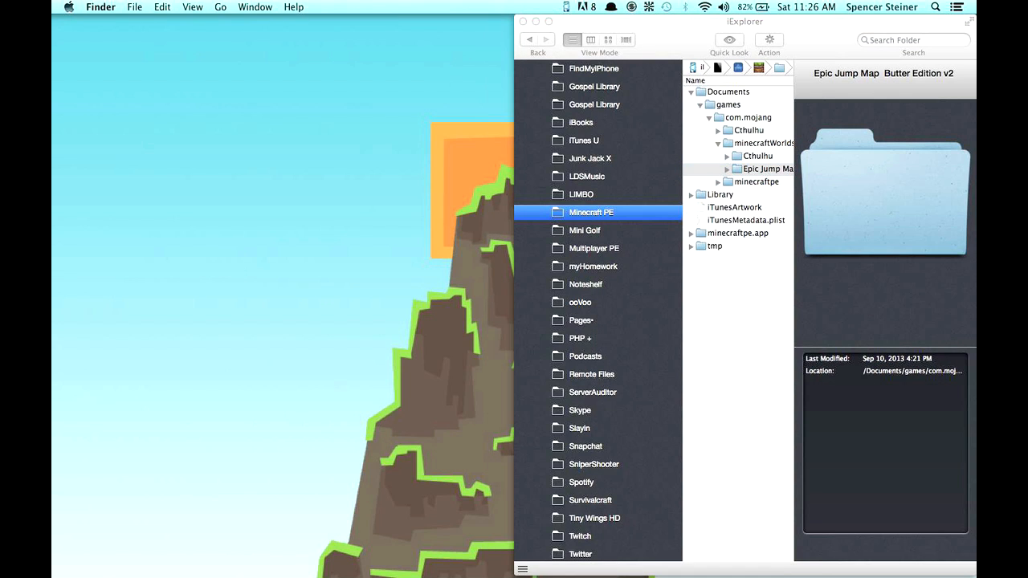
{"action": "left_click", "coordinate": [254, 552]}
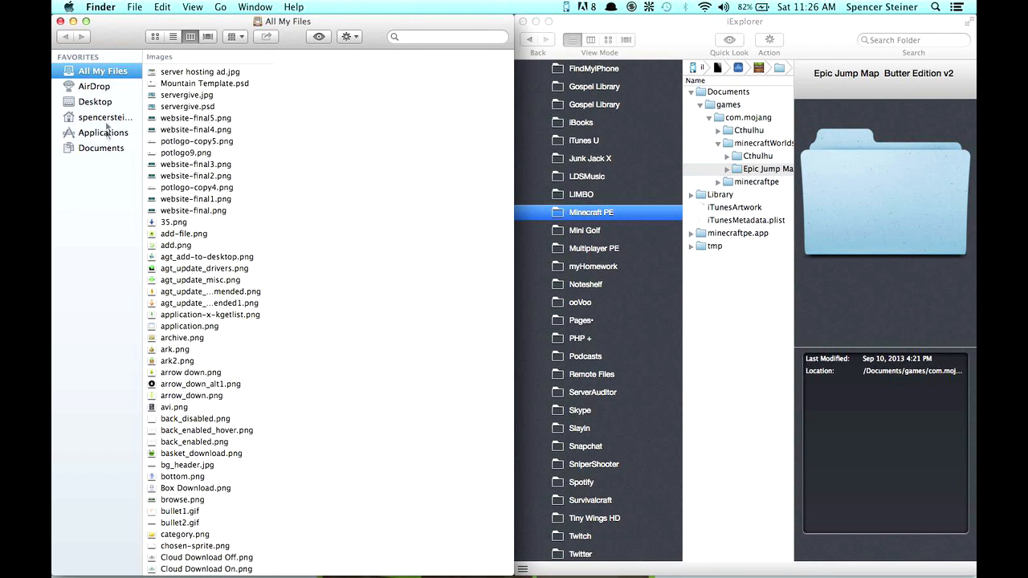
{"action": "left_click", "coordinate": [104, 117]}
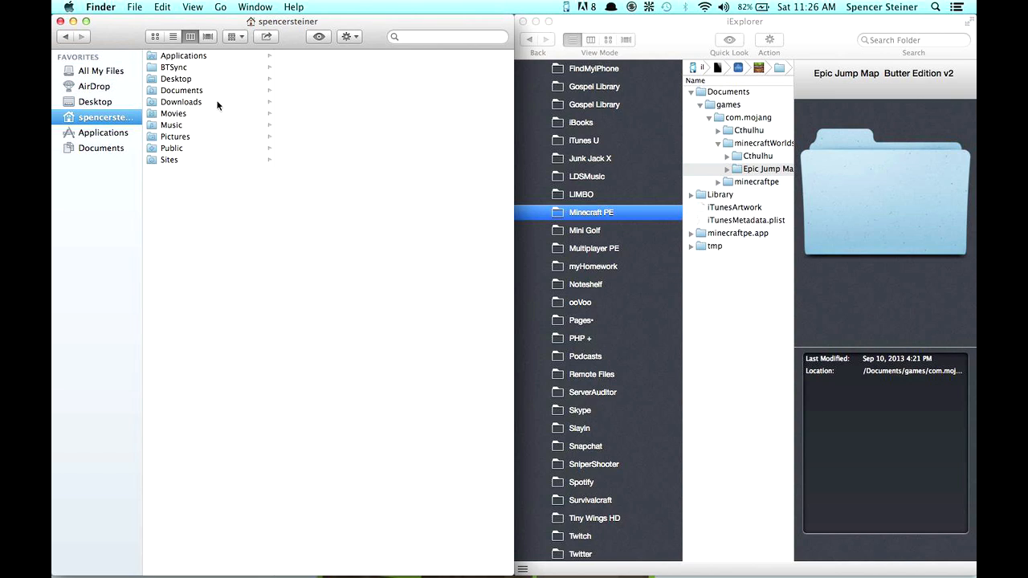
{"action": "left_click", "coordinate": [180, 103]}
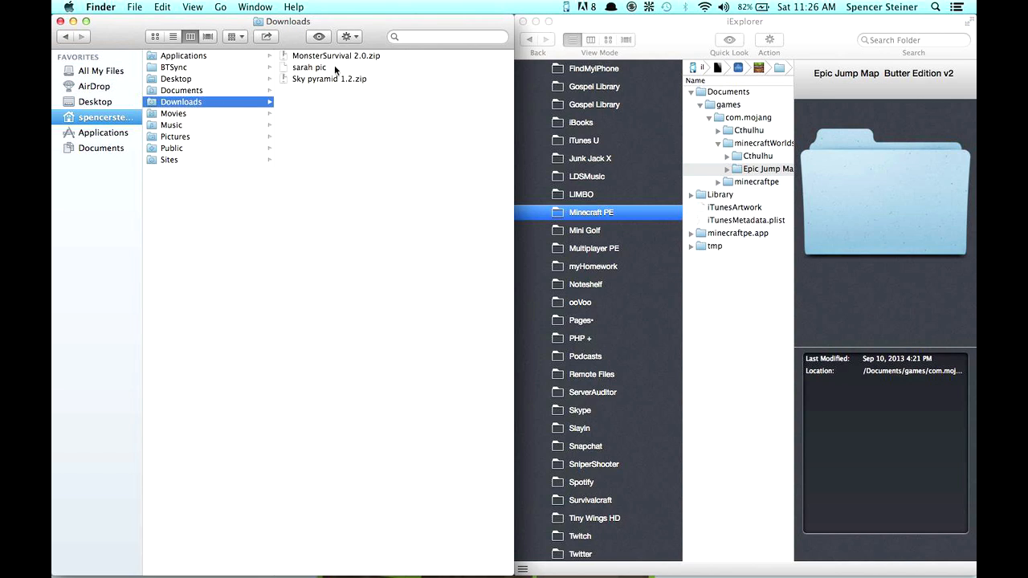
{"action": "left_click", "coordinate": [336, 55]}
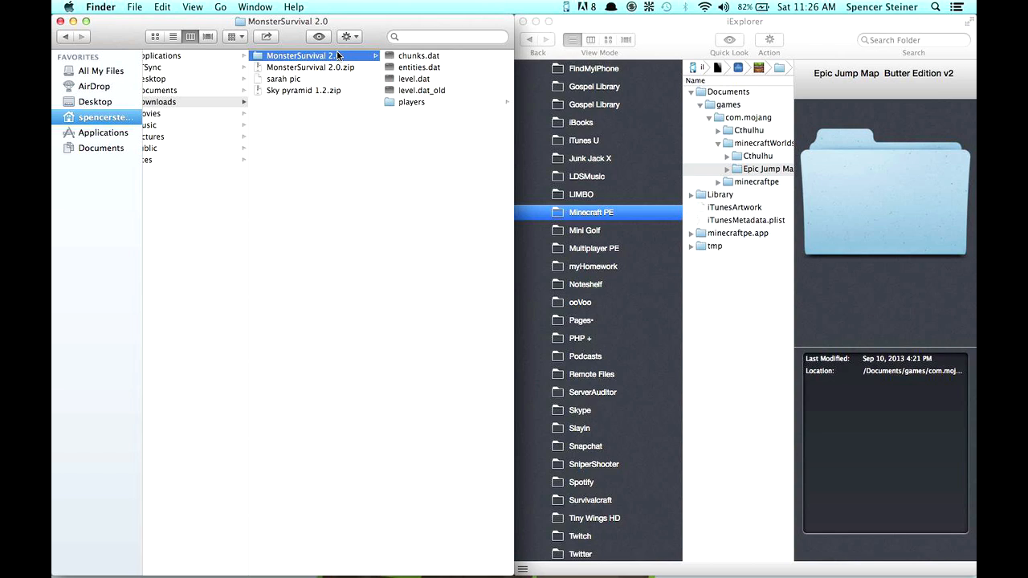
{"action": "mouse_move", "coordinate": [313, 74]}
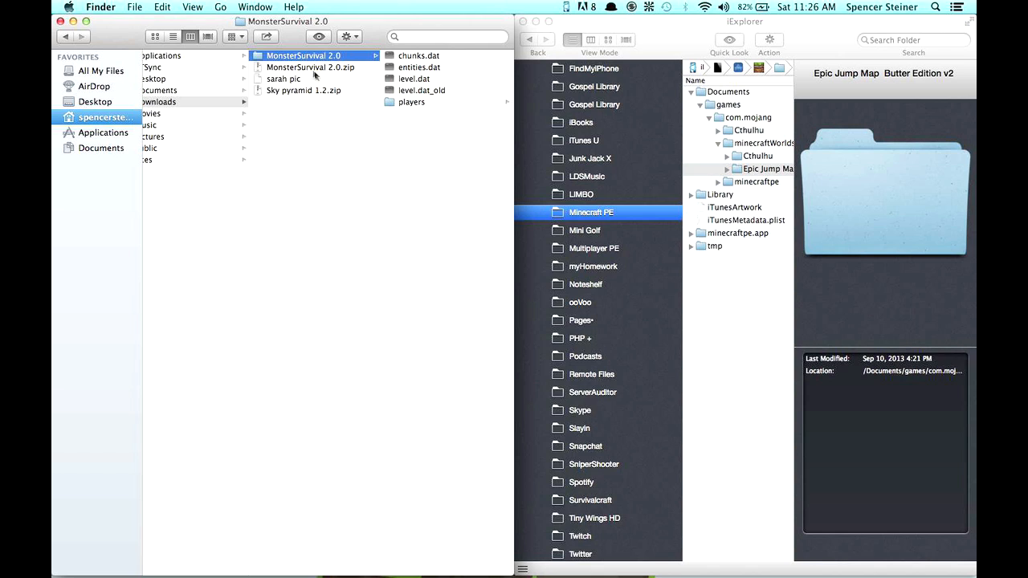
{"action": "mouse_move", "coordinate": [308, 58]}
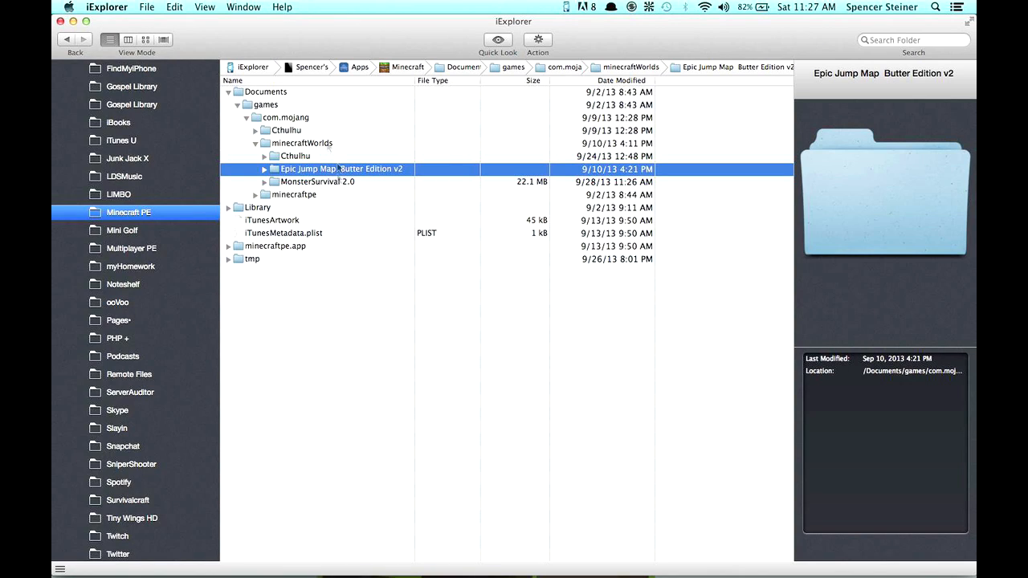
- Select MonsterSurvival 2.0 under minecraftWorlds, showing 22.1 MB with four files
{"action": "left_click", "coordinate": [296, 154]}
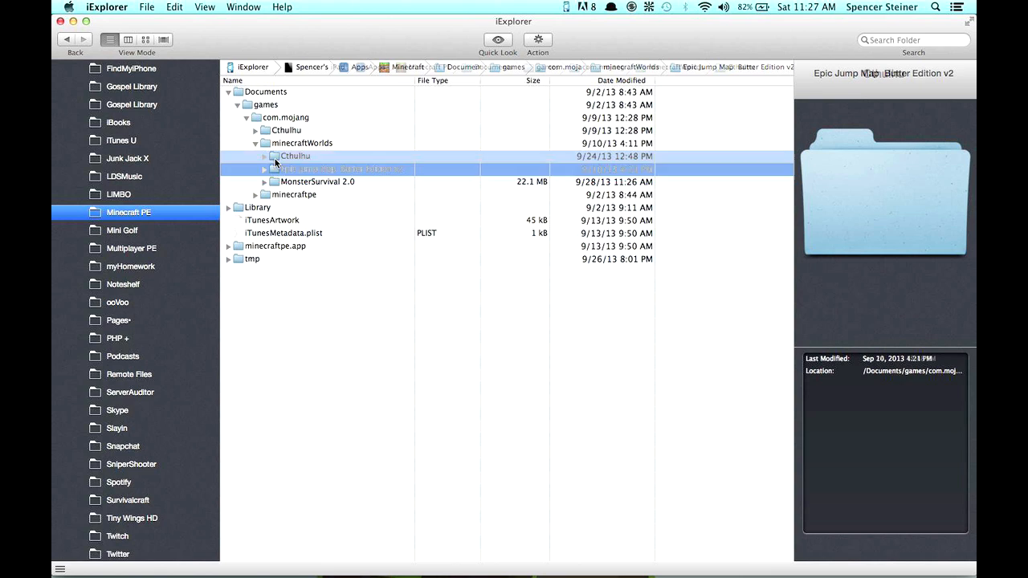
{"action": "left_click", "coordinate": [338, 169]}
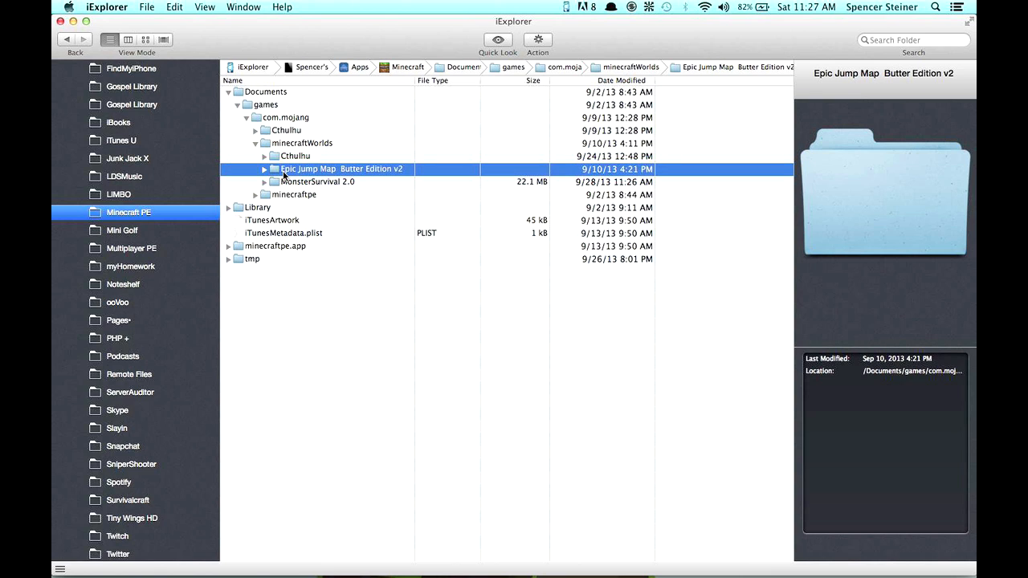
{"action": "left_click", "coordinate": [318, 181]}
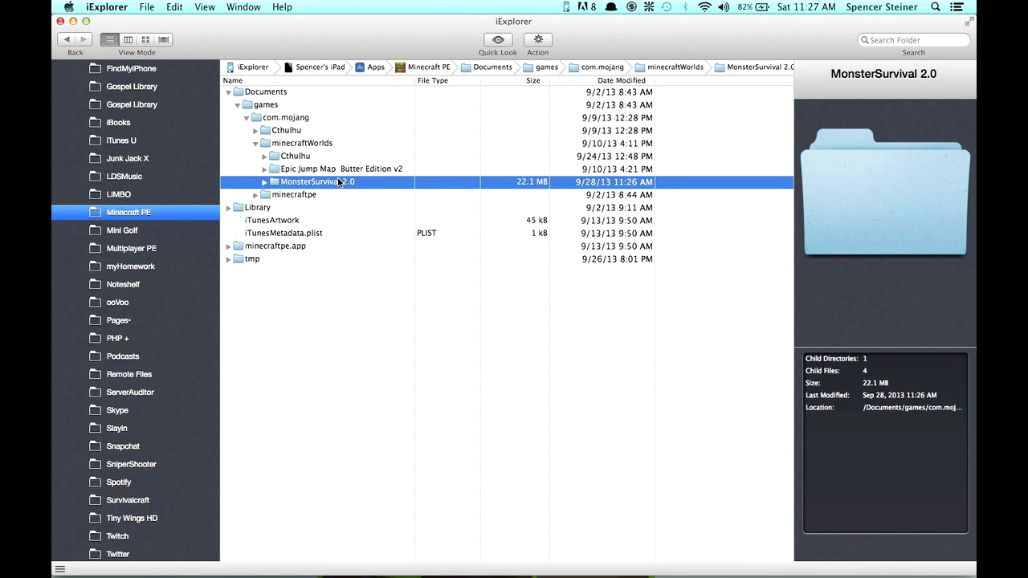
{"action": "right_click", "coordinate": [318, 181]}
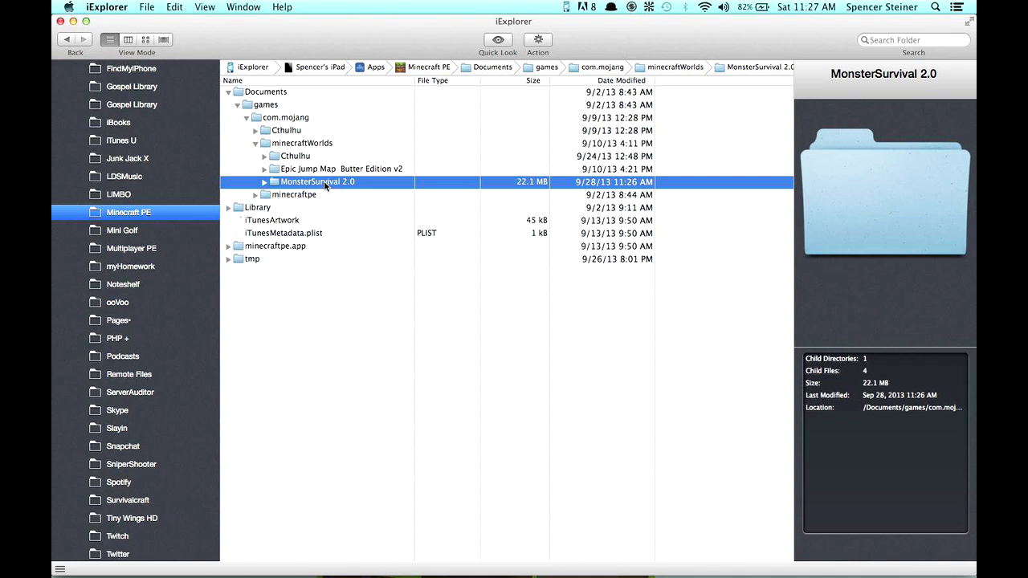
{"action": "mouse_move", "coordinate": [363, 219]}
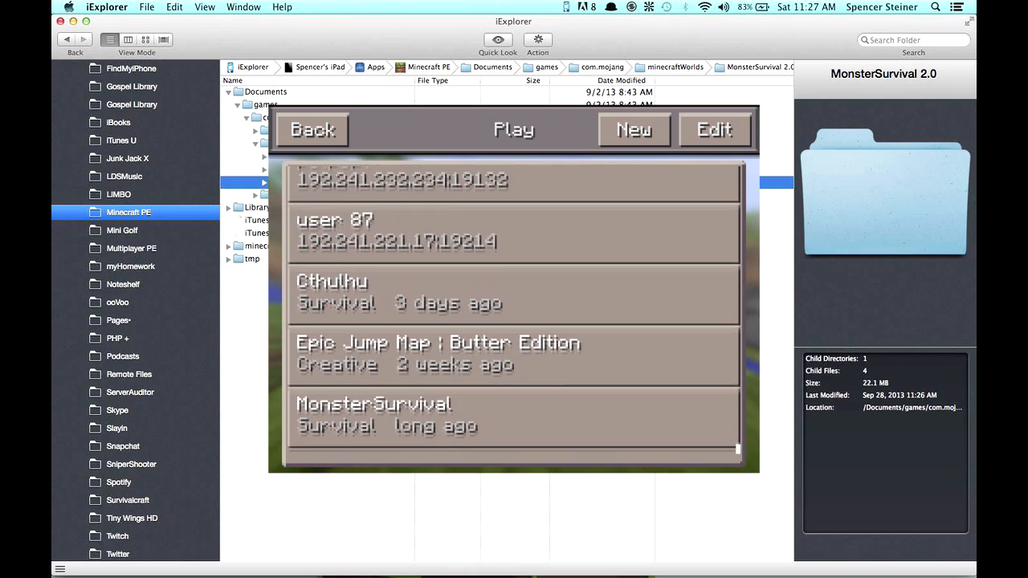
- Load the MonsterSurvival world from the Play list
{"action": "left_click", "coordinate": [514, 128]}
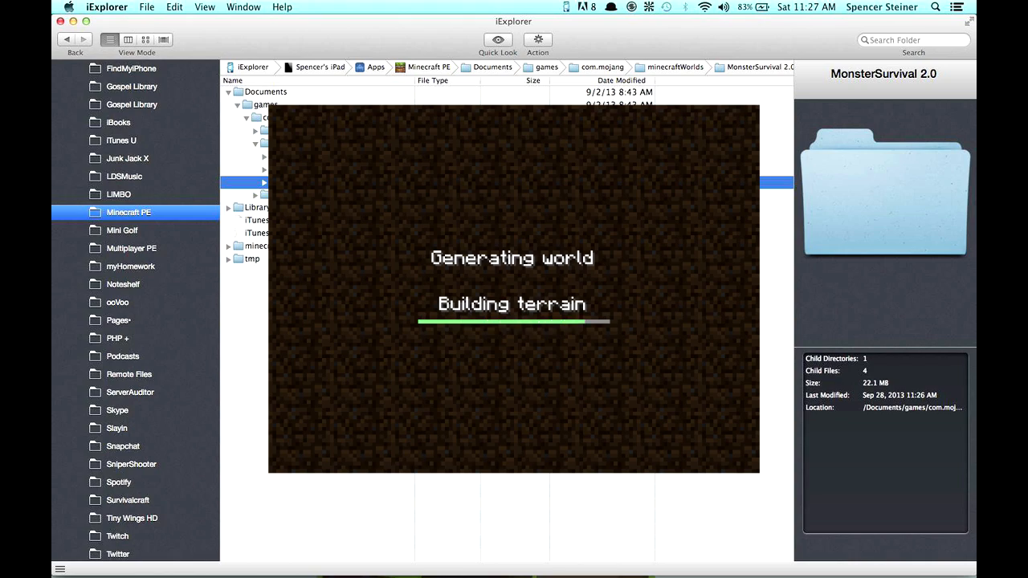